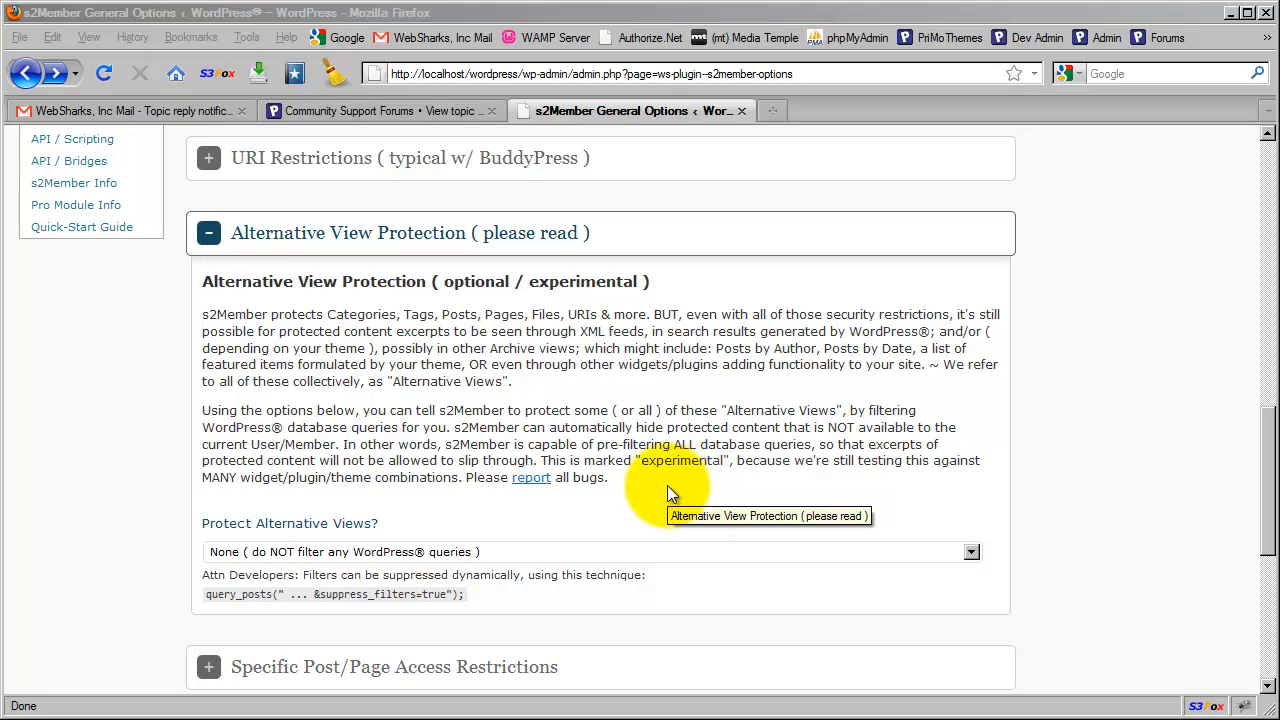
mouse_move(548, 404)
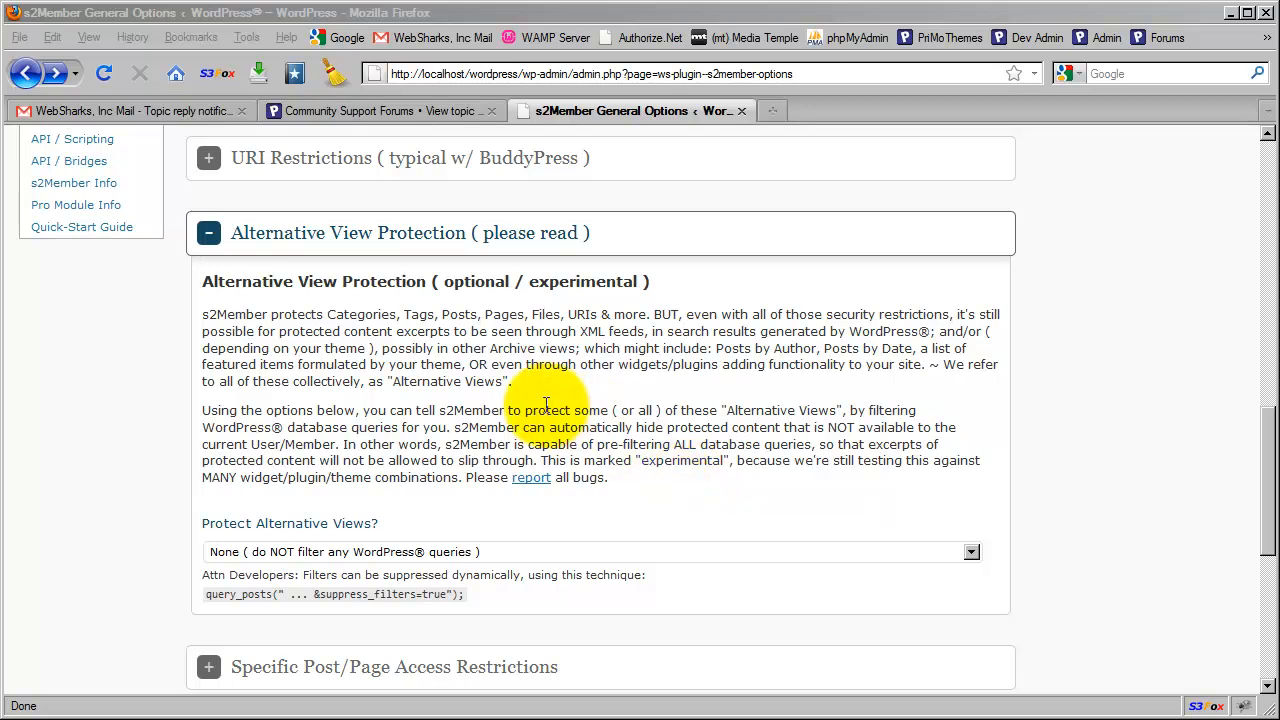
mouse_move(584, 300)
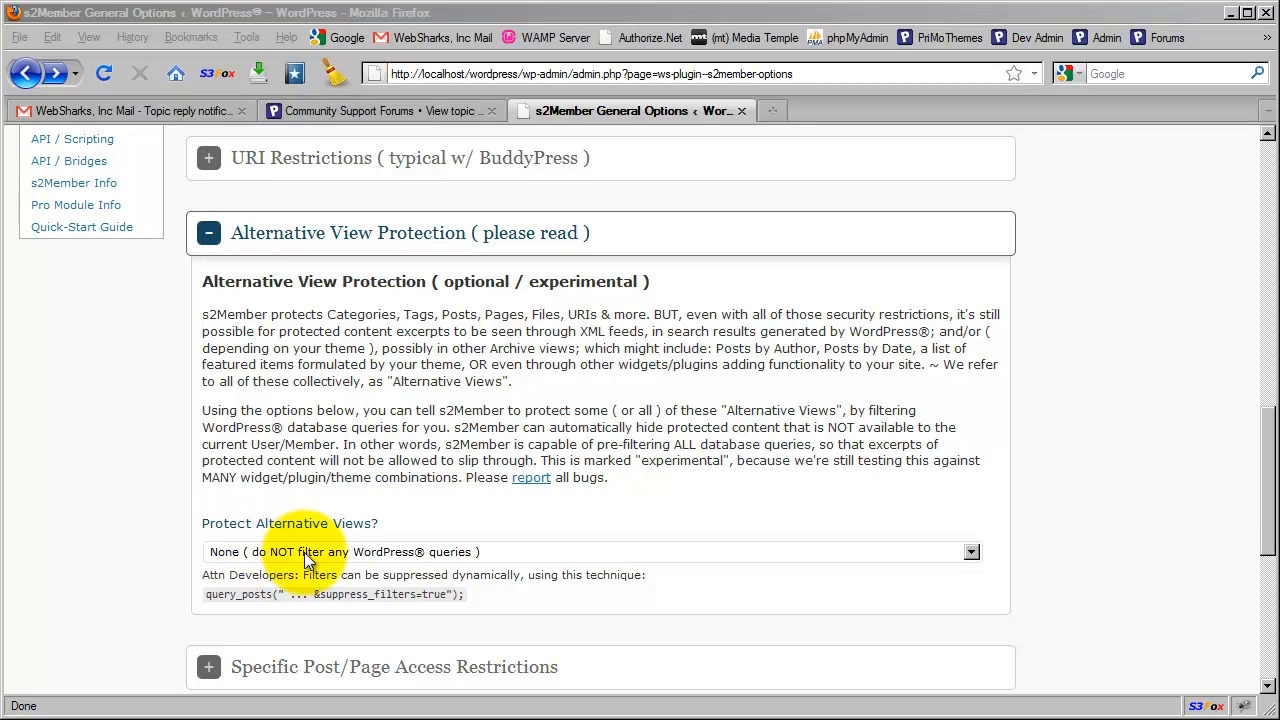
mouse_move(434, 518)
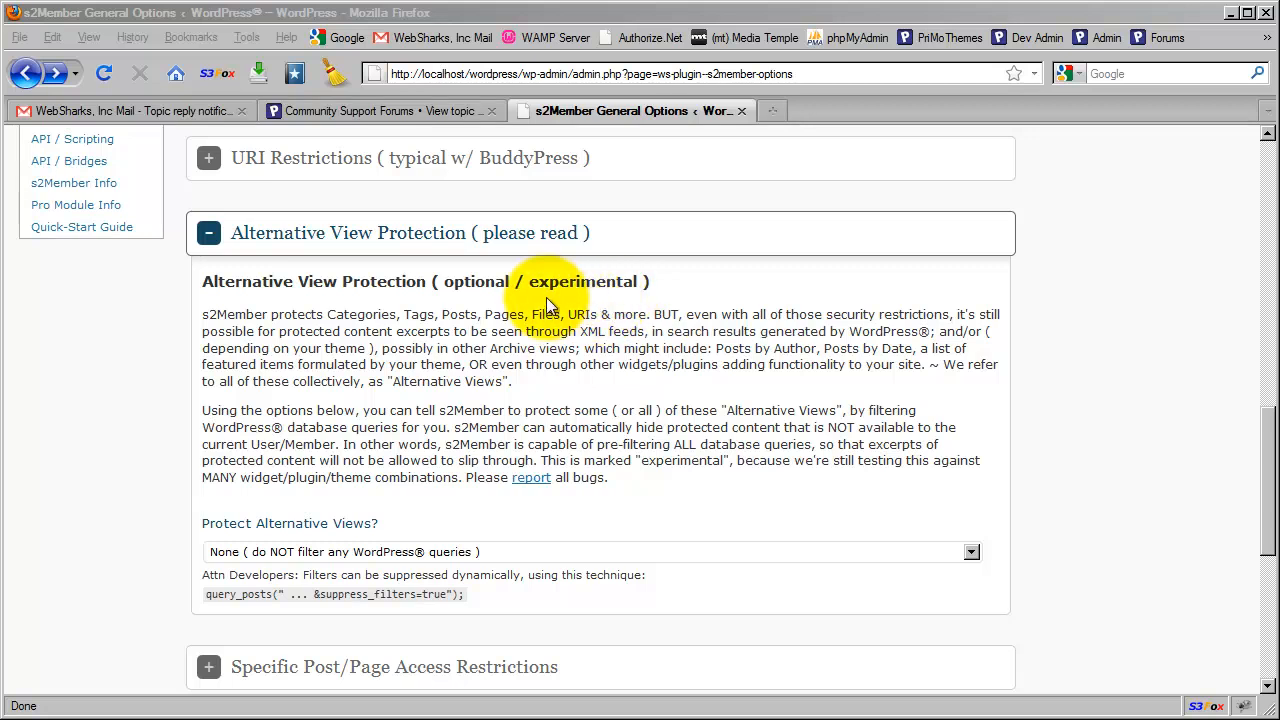
mouse_move(648, 490)
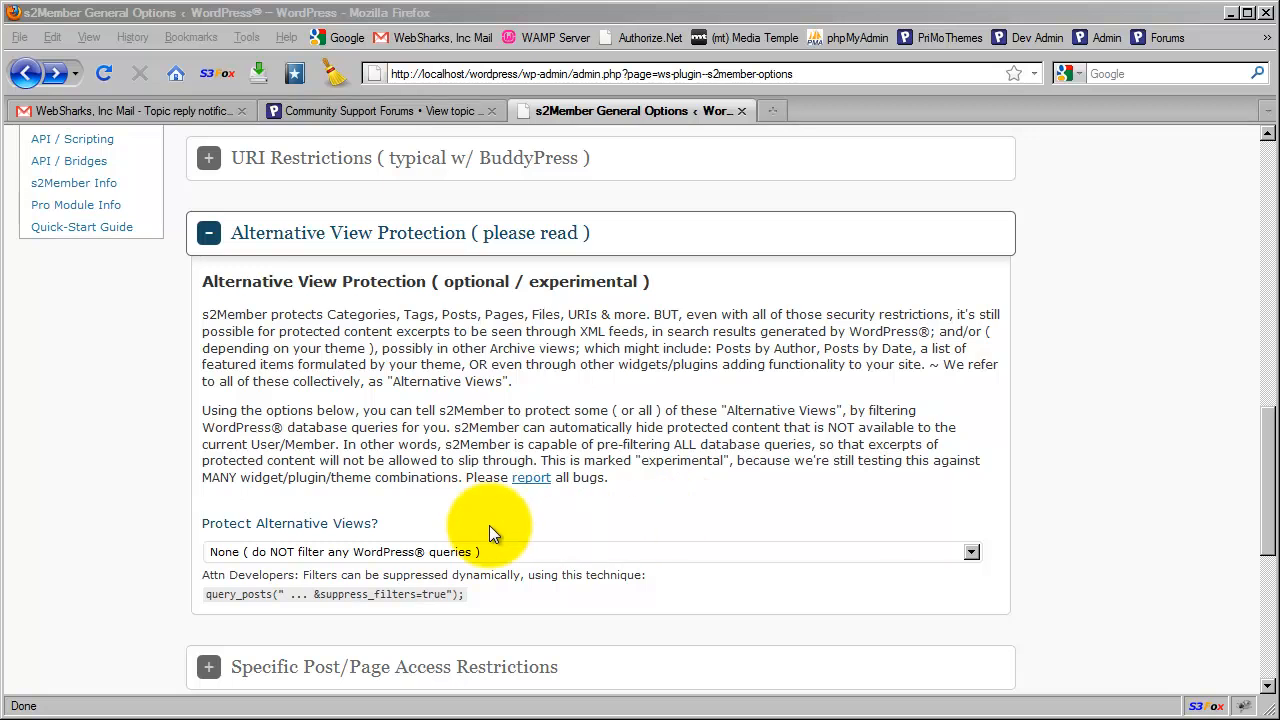
mouse_move(484, 518)
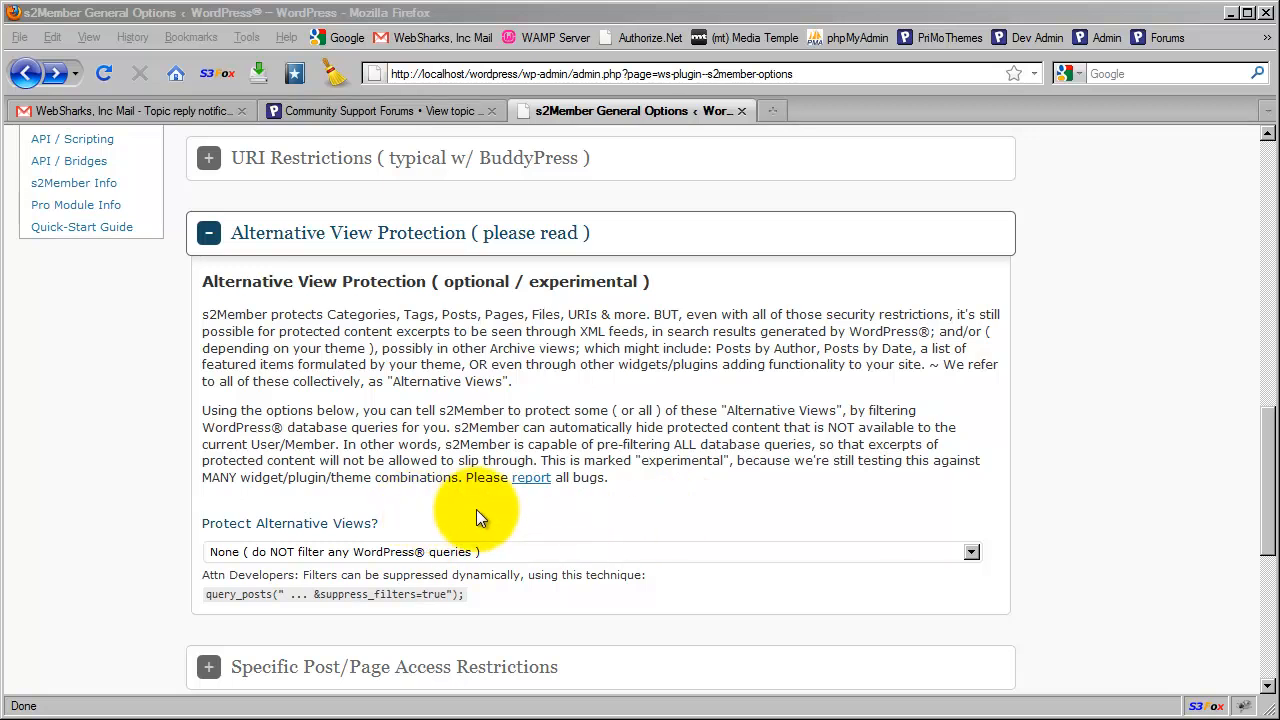
mouse_move(628, 500)
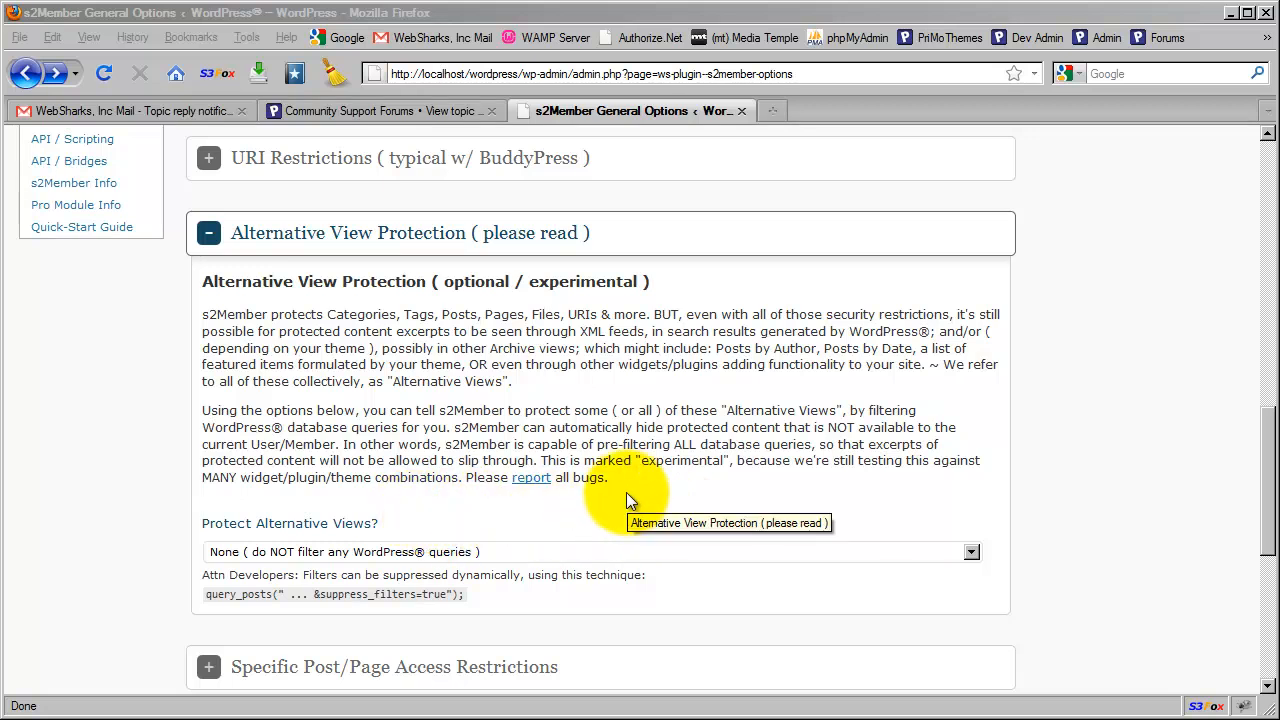
mouse_move(620, 496)
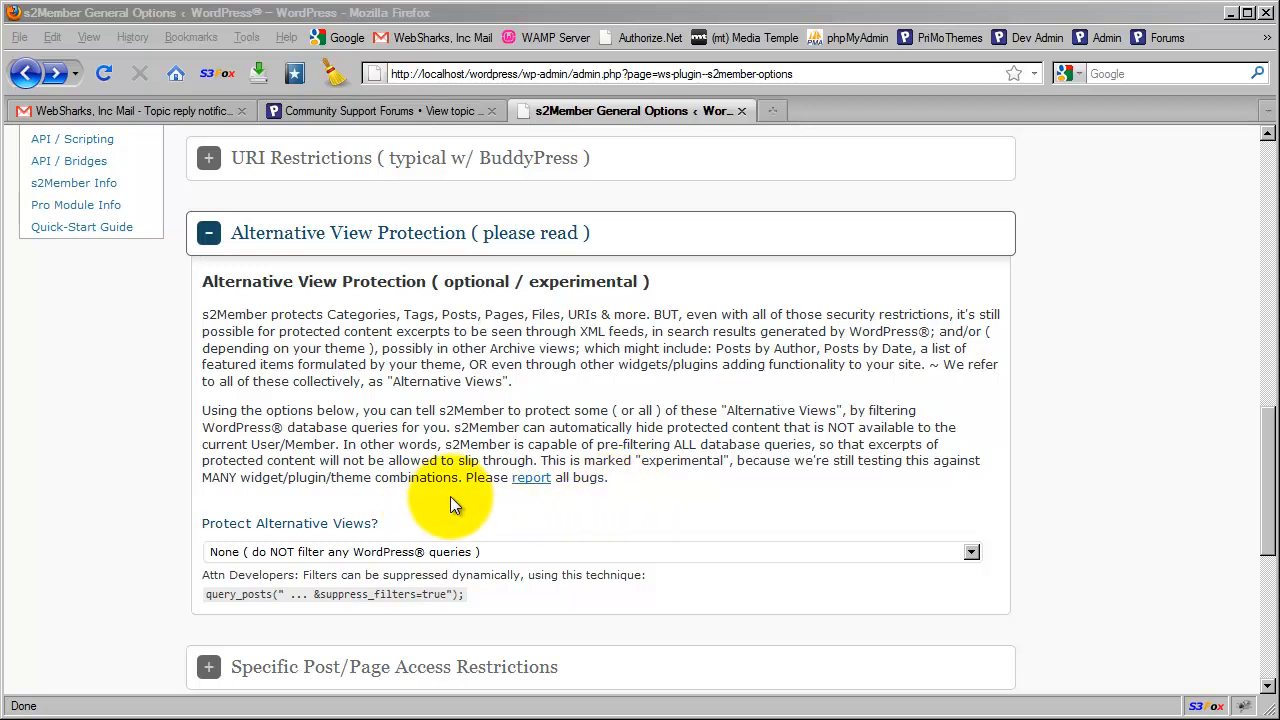
mouse_move(548, 514)
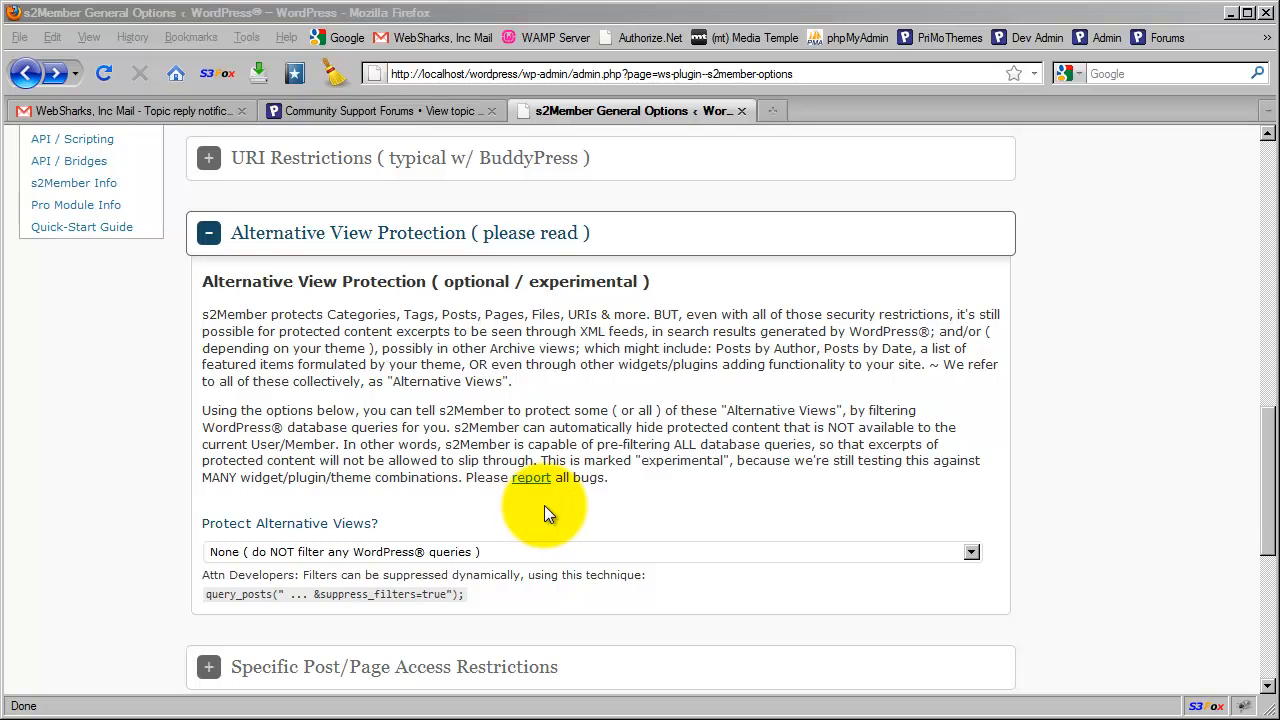
mouse_move(658, 492)
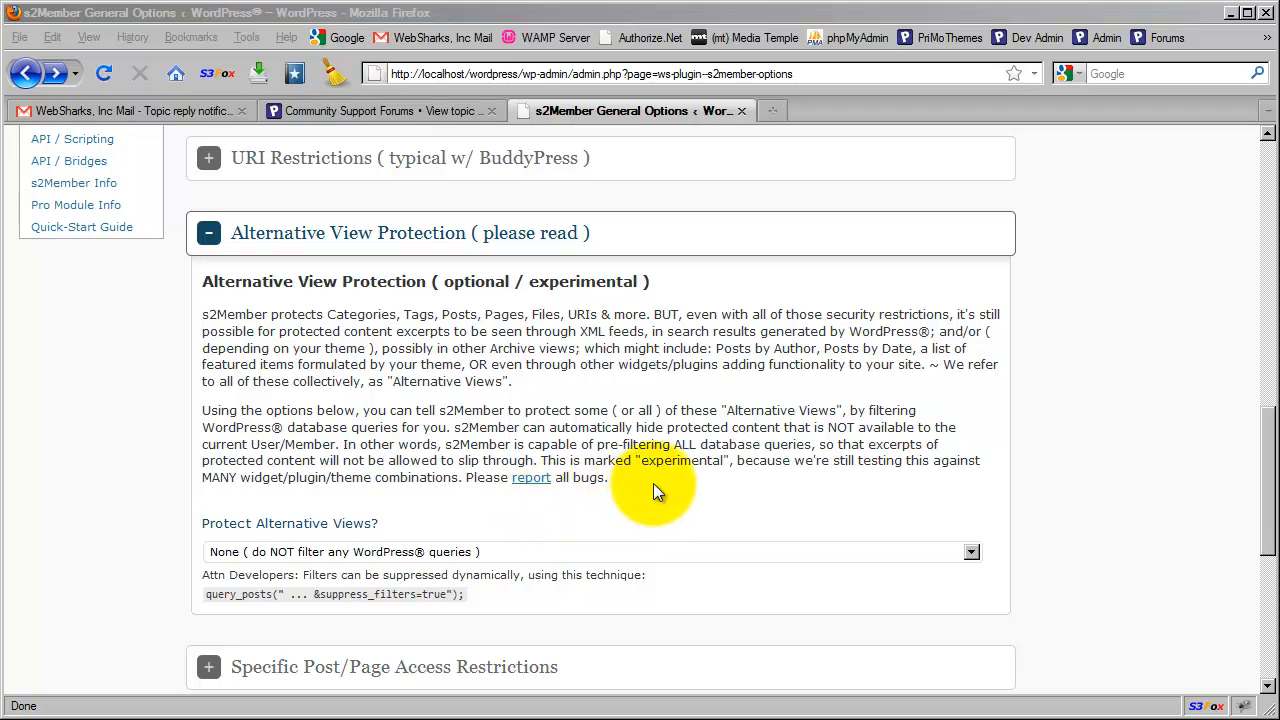
mouse_move(664, 486)
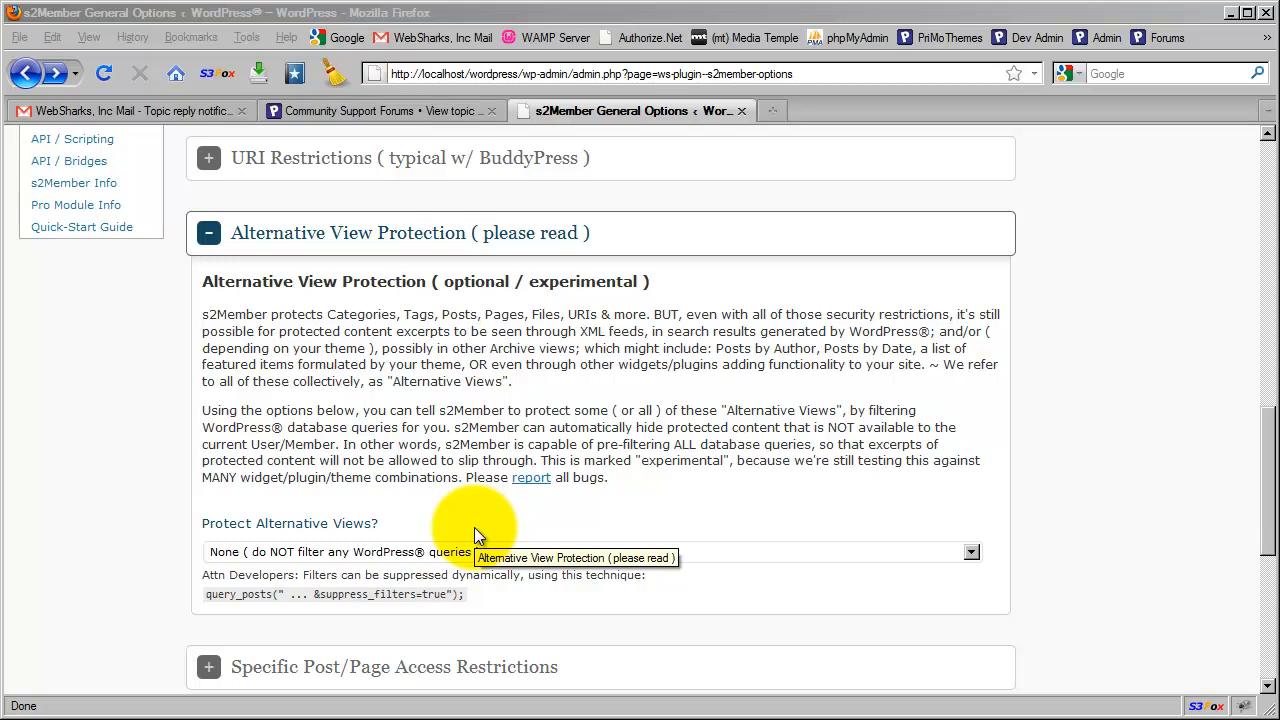
mouse_move(190, 616)
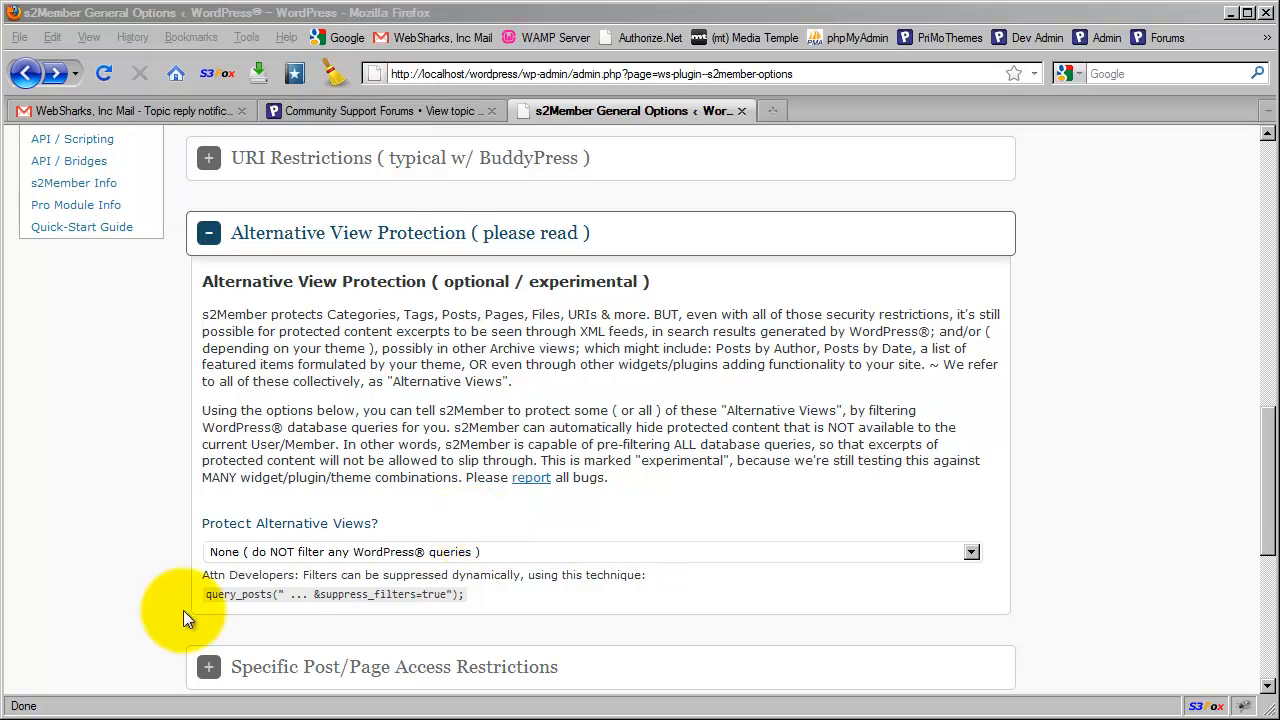
mouse_move(500, 536)
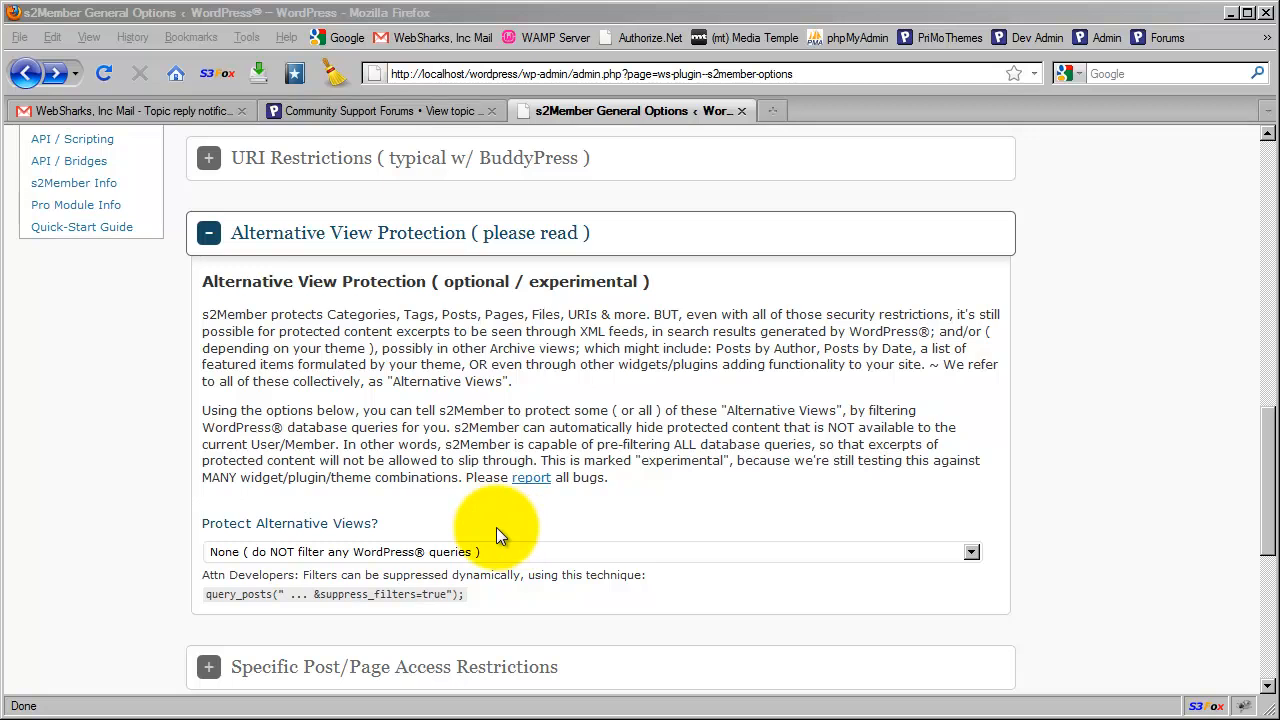
mouse_move(500, 552)
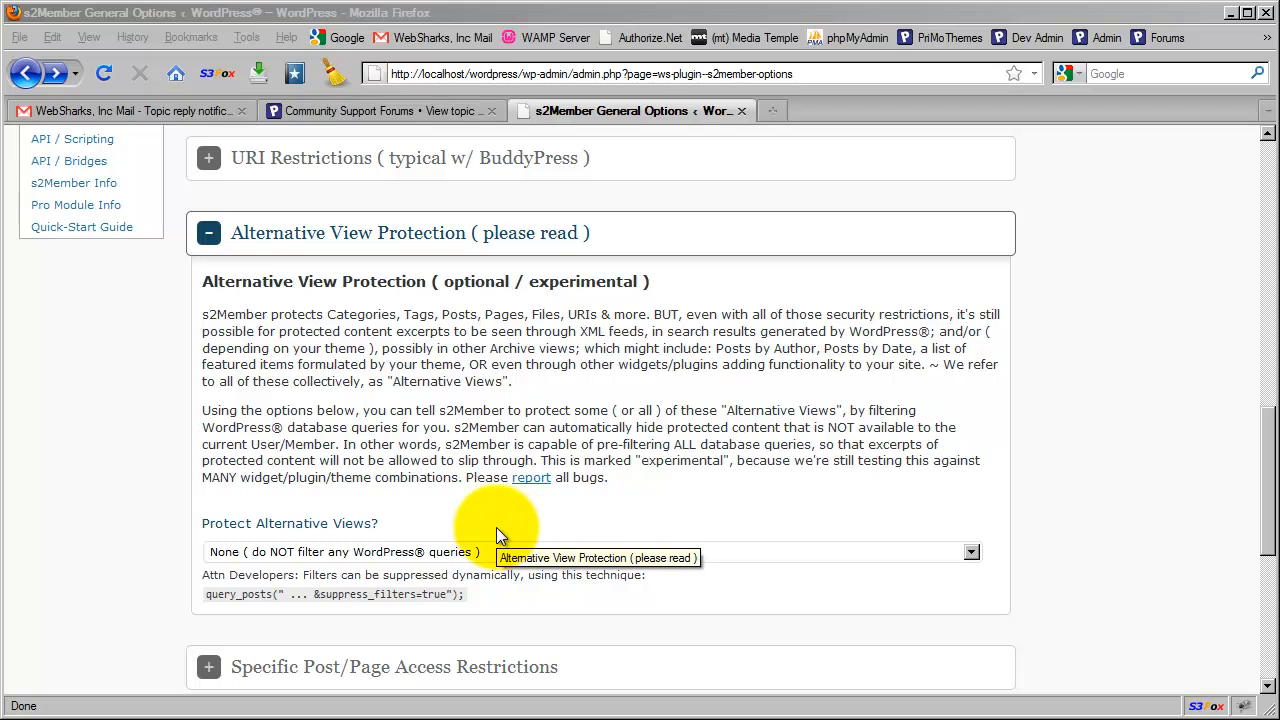
mouse_move(510, 528)
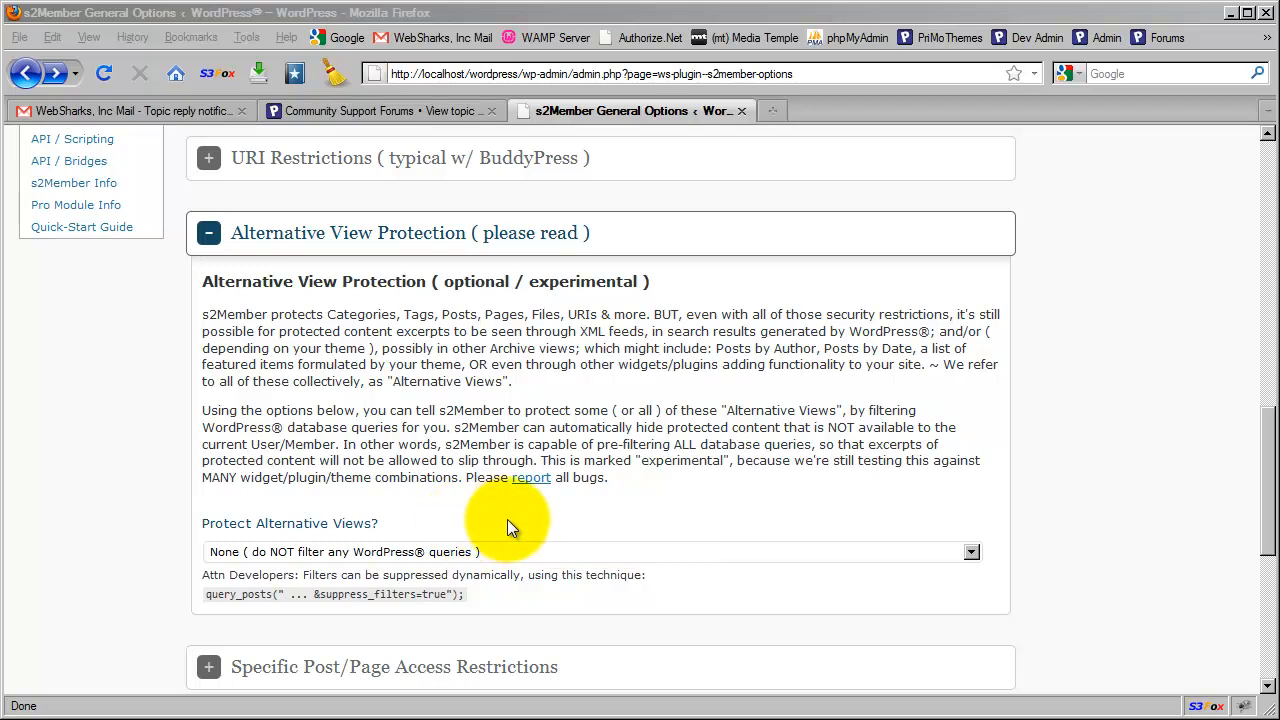
mouse_move(476, 536)
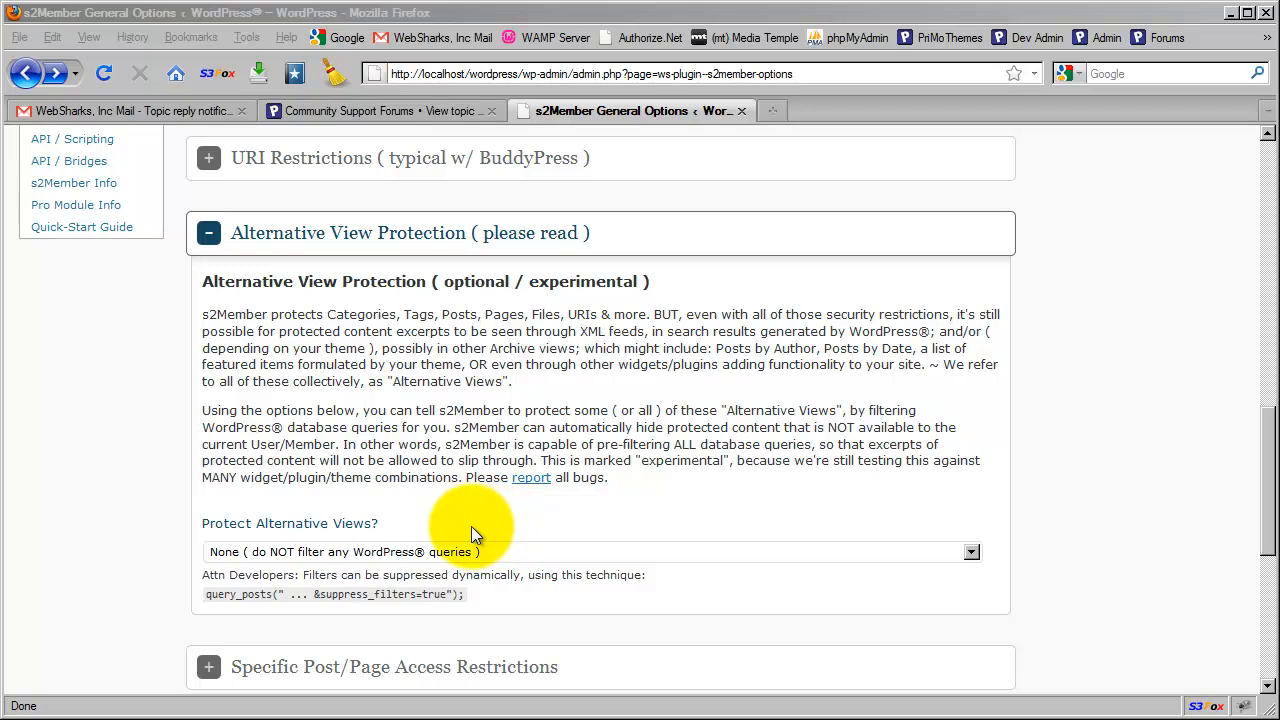
mouse_move(432, 528)
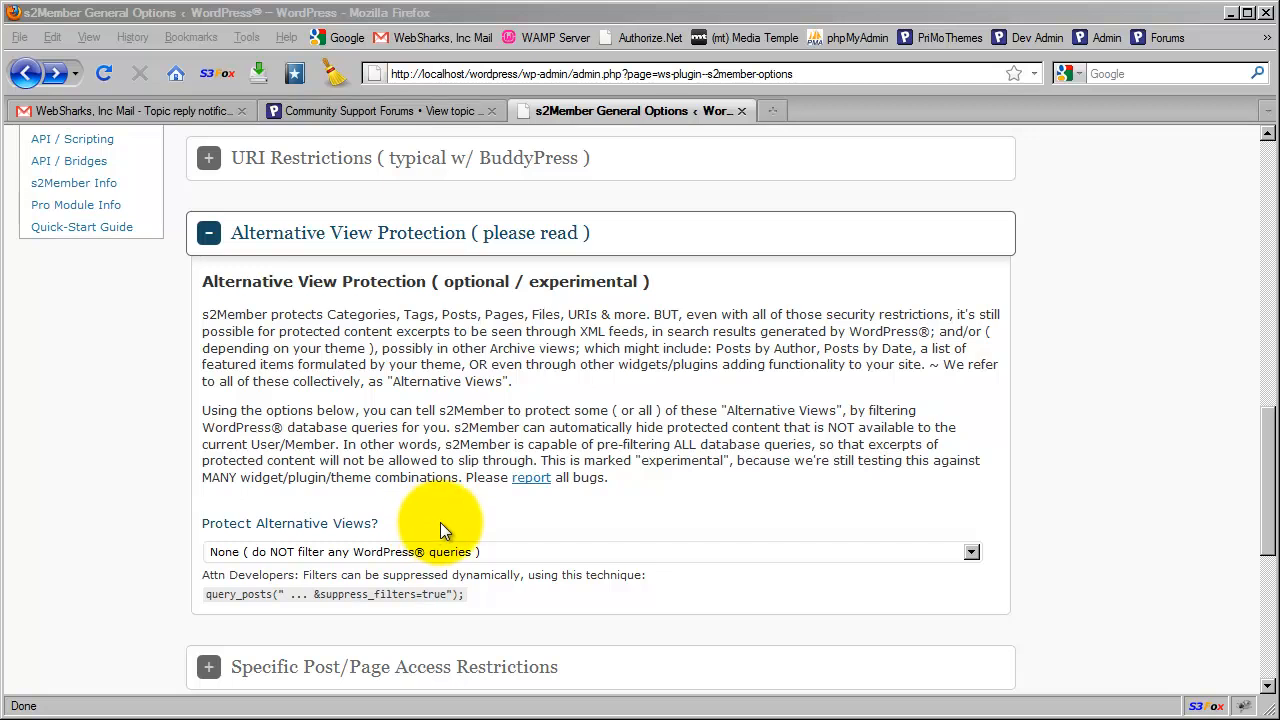
mouse_move(410, 528)
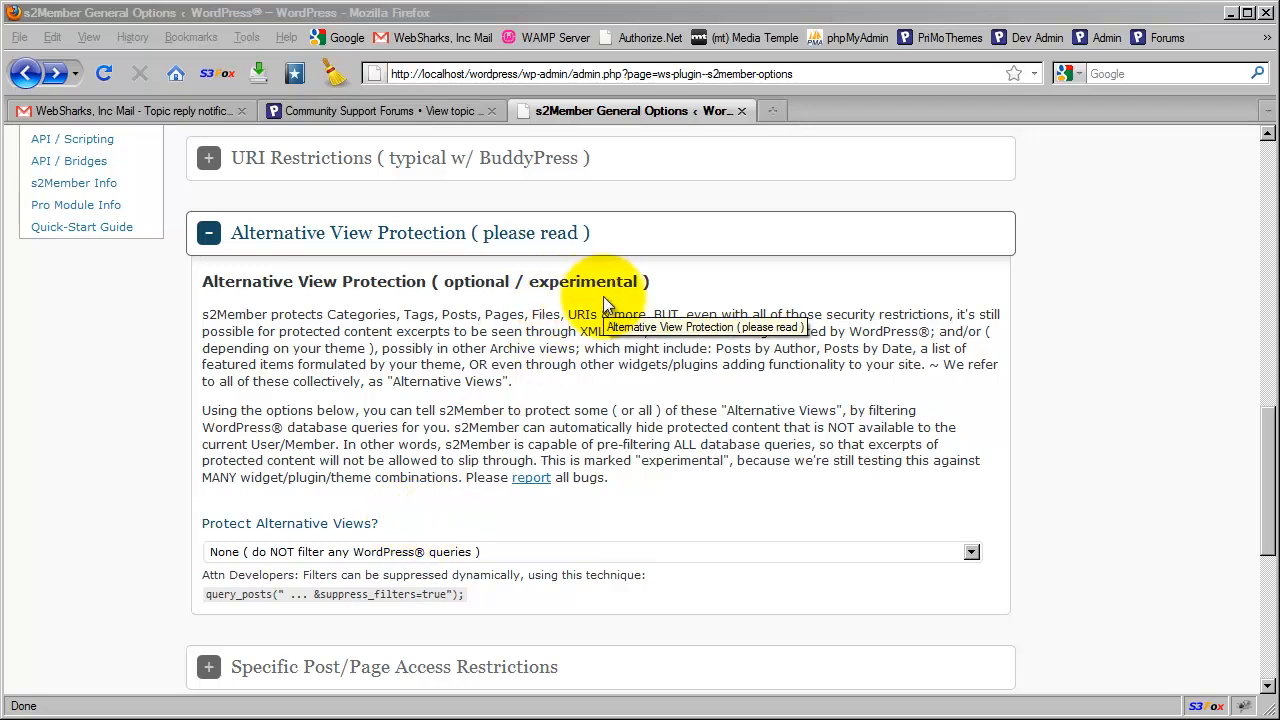
mouse_move(678, 500)
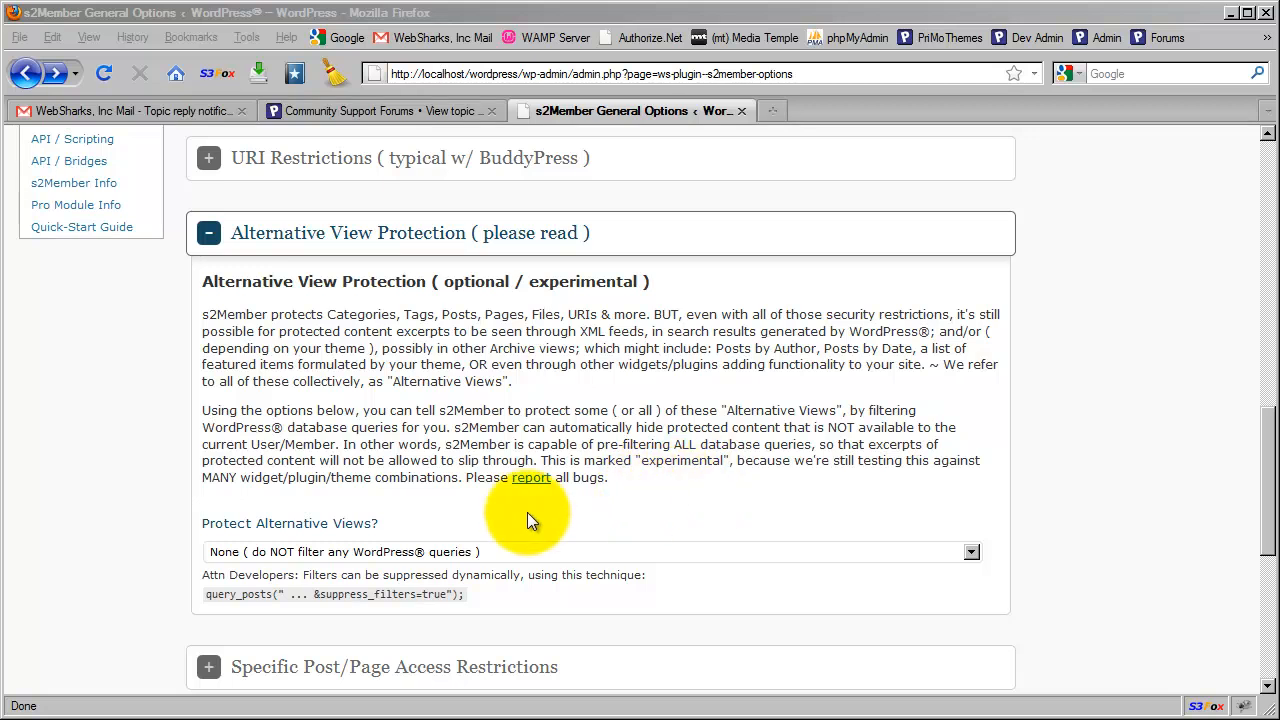
mouse_move(444, 530)
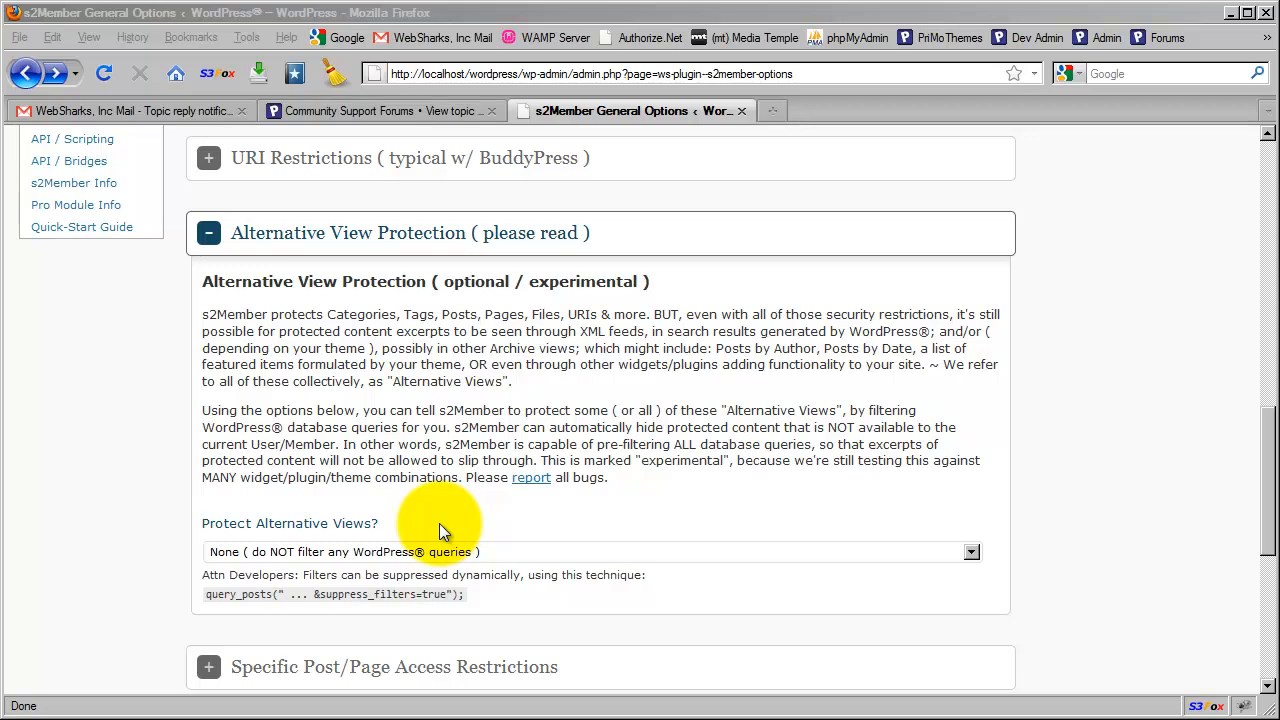
mouse_move(444, 530)
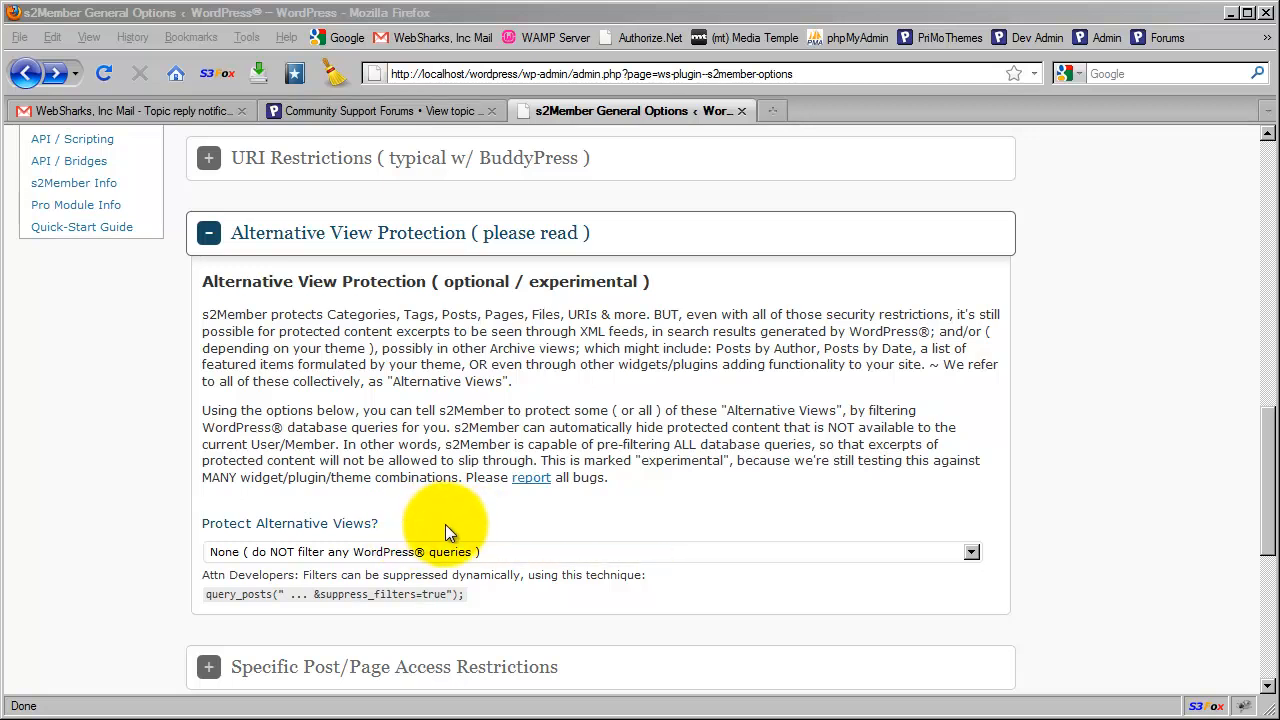
mouse_move(418, 528)
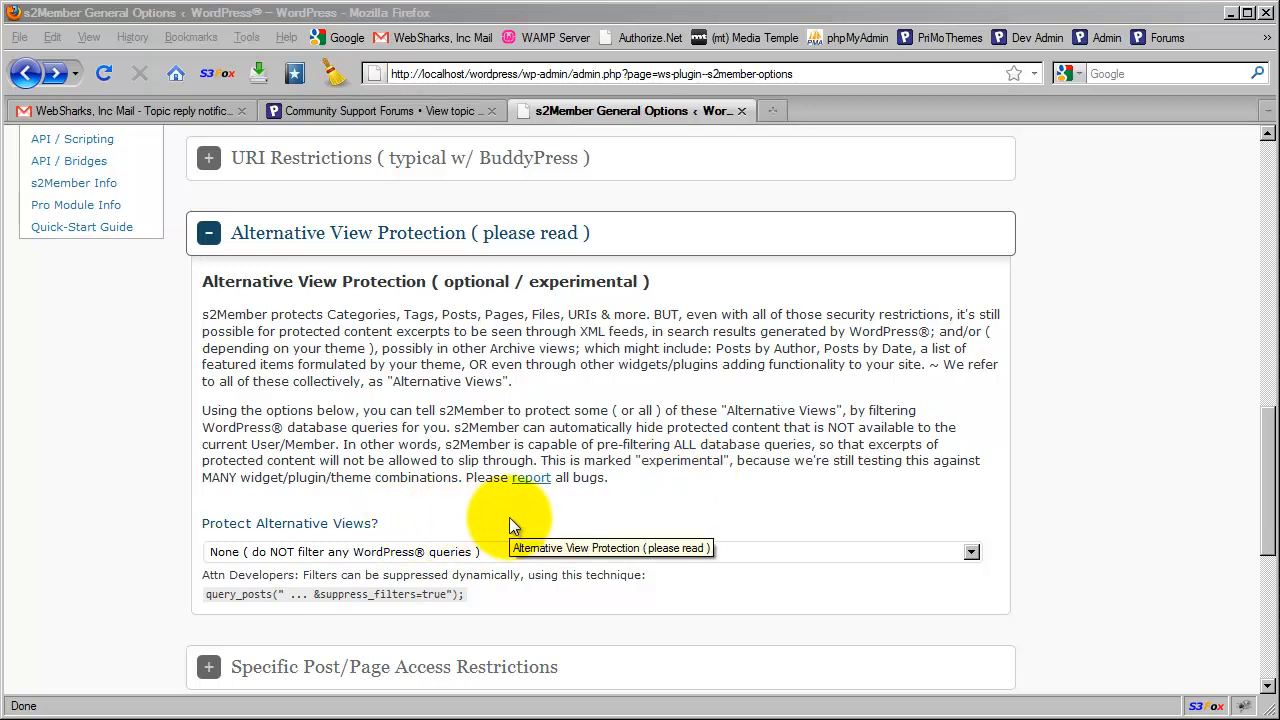
mouse_move(428, 530)
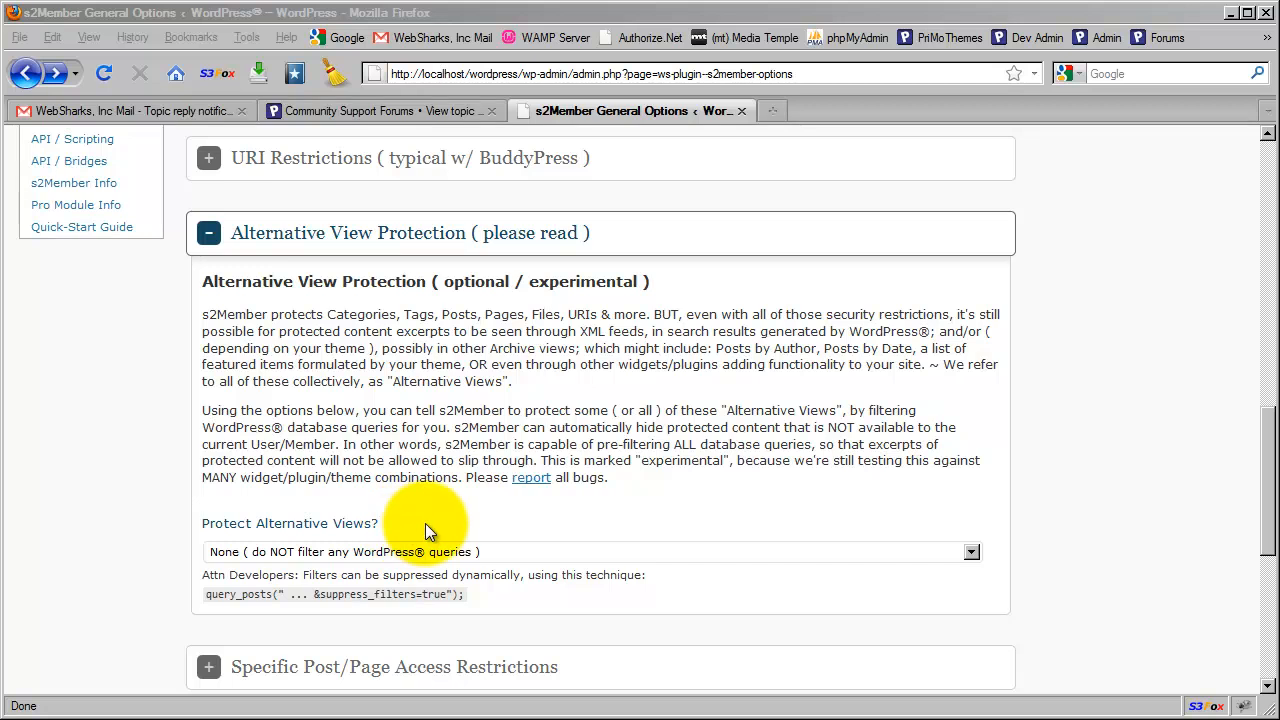
mouse_move(452, 530)
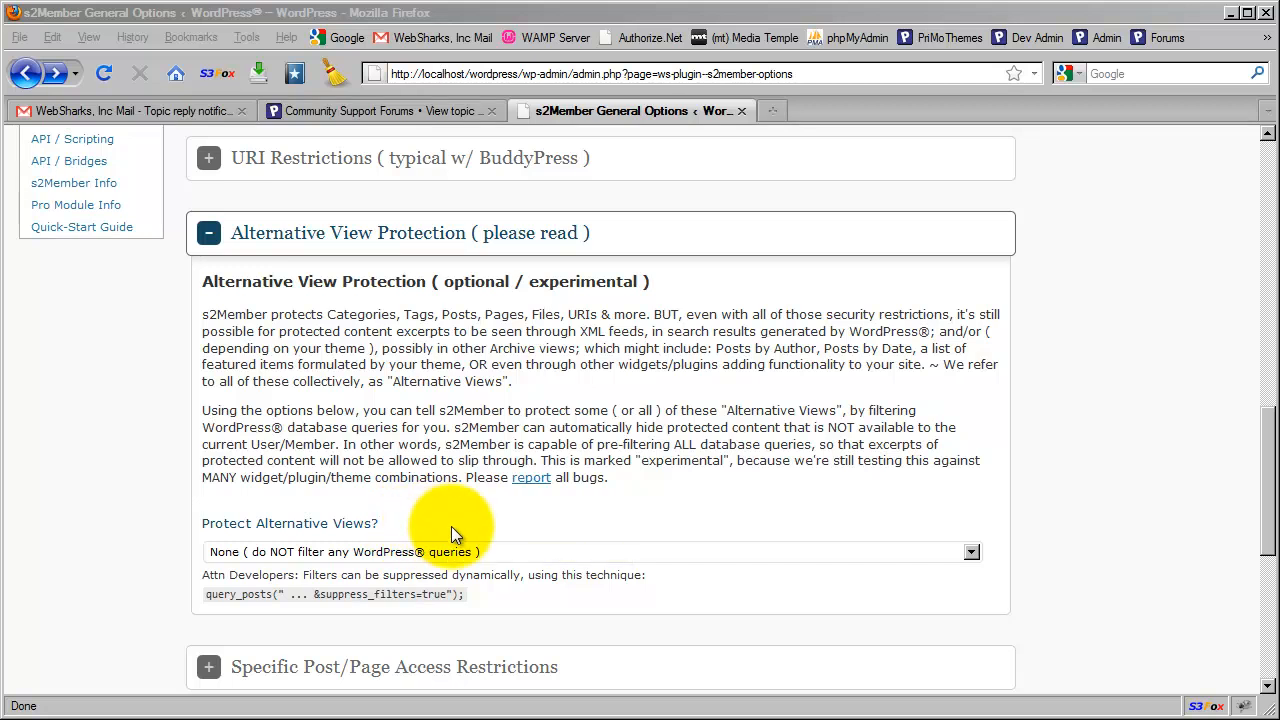
mouse_move(456, 532)
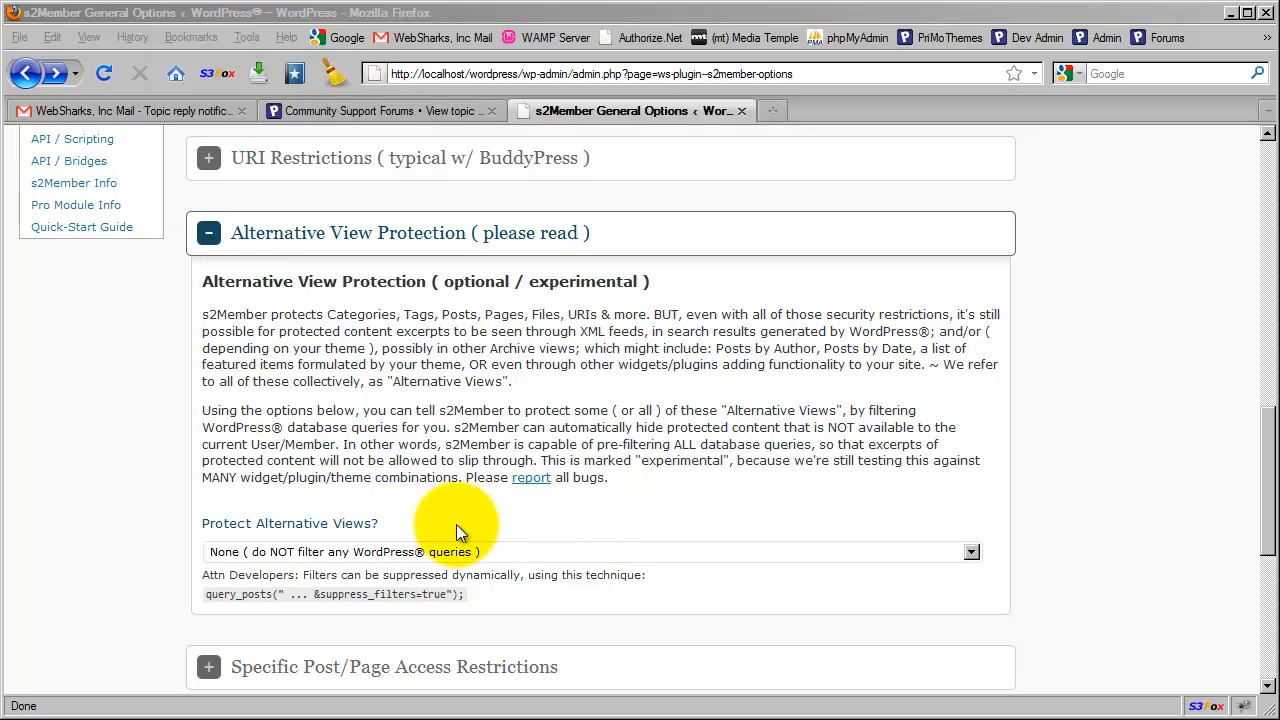
mouse_move(416, 532)
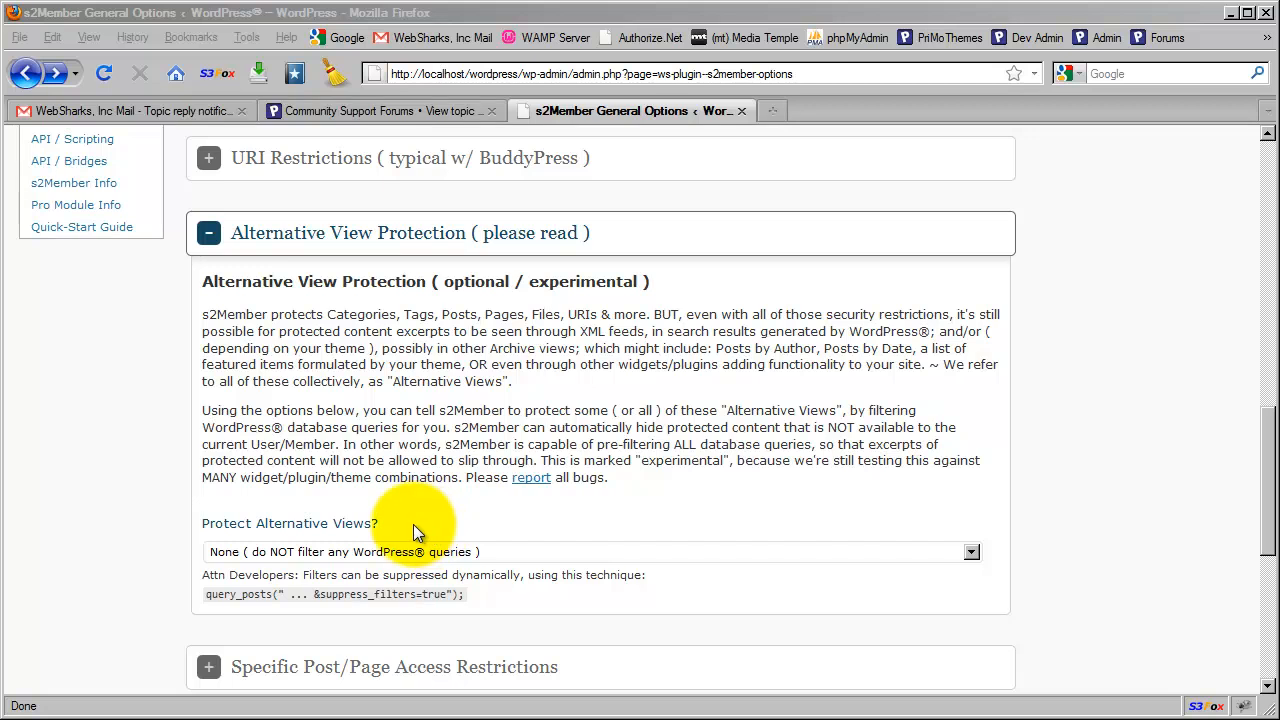
mouse_move(408, 532)
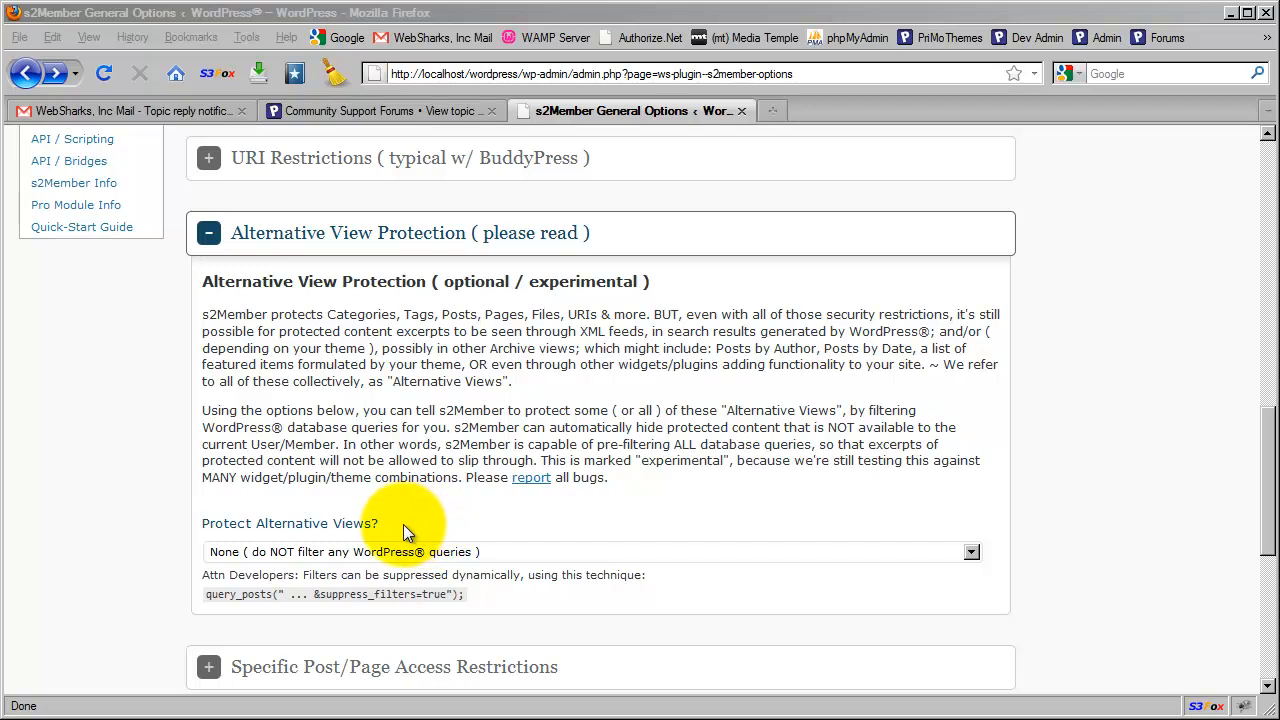
mouse_move(272, 610)
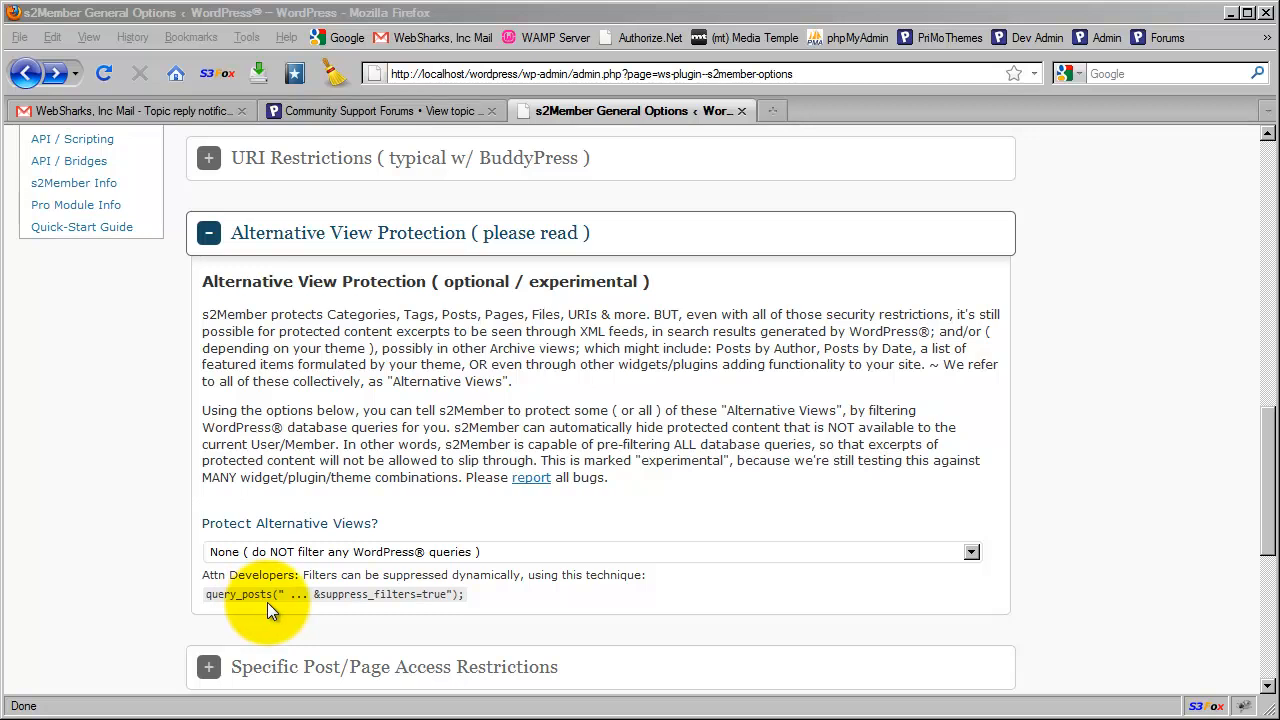
mouse_move(472, 612)
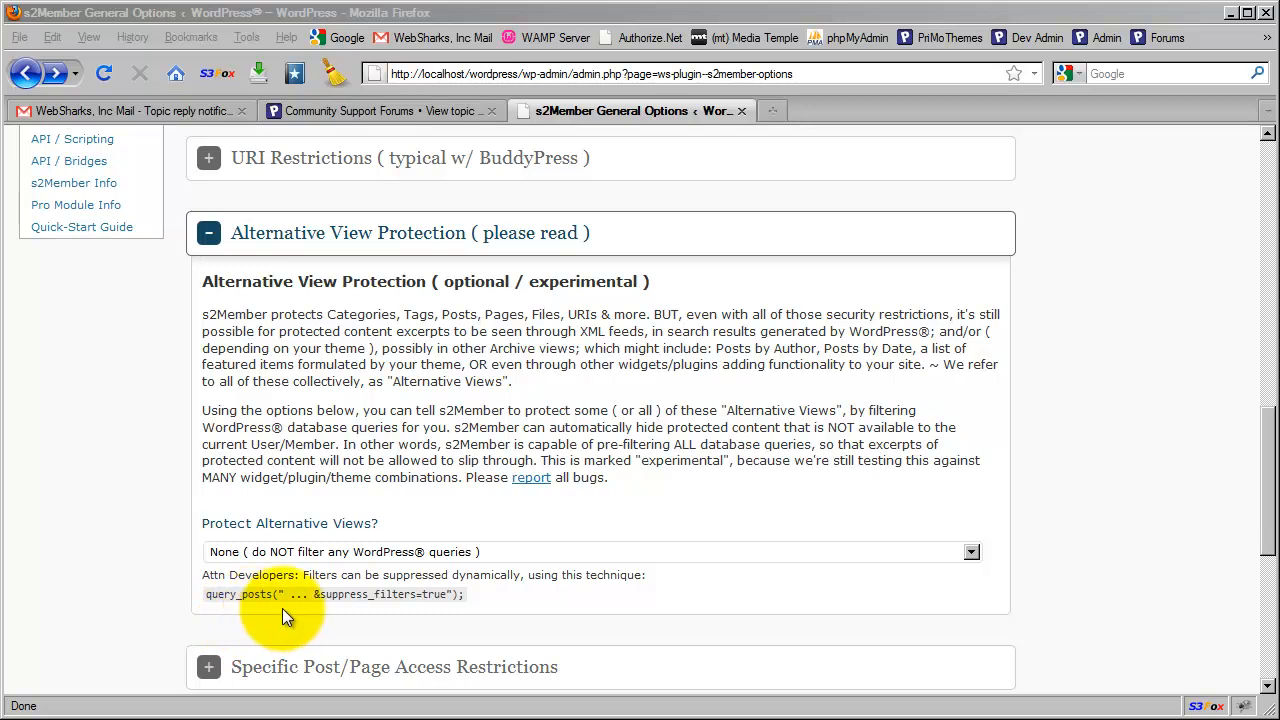
mouse_move(622, 540)
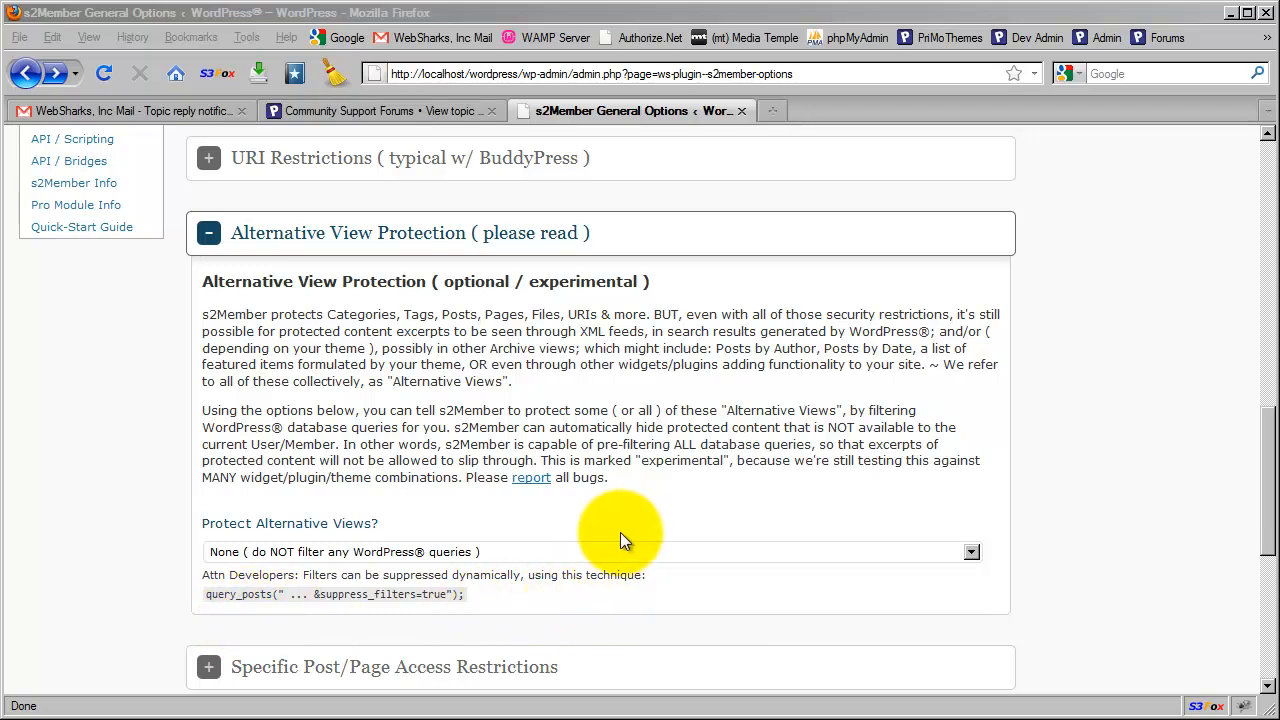